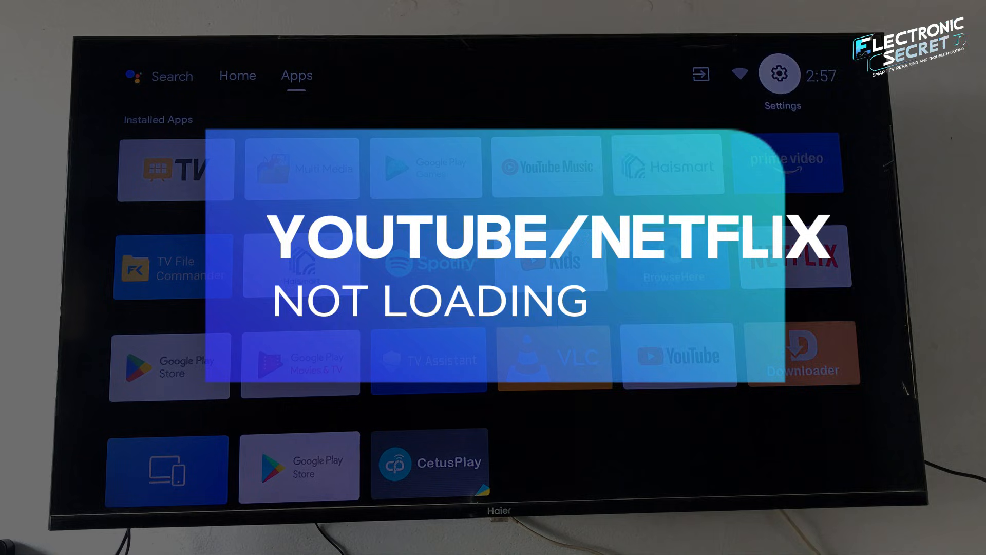
# Step: Open the system settings panel and scroll through its options
pyautogui.click(780, 73)
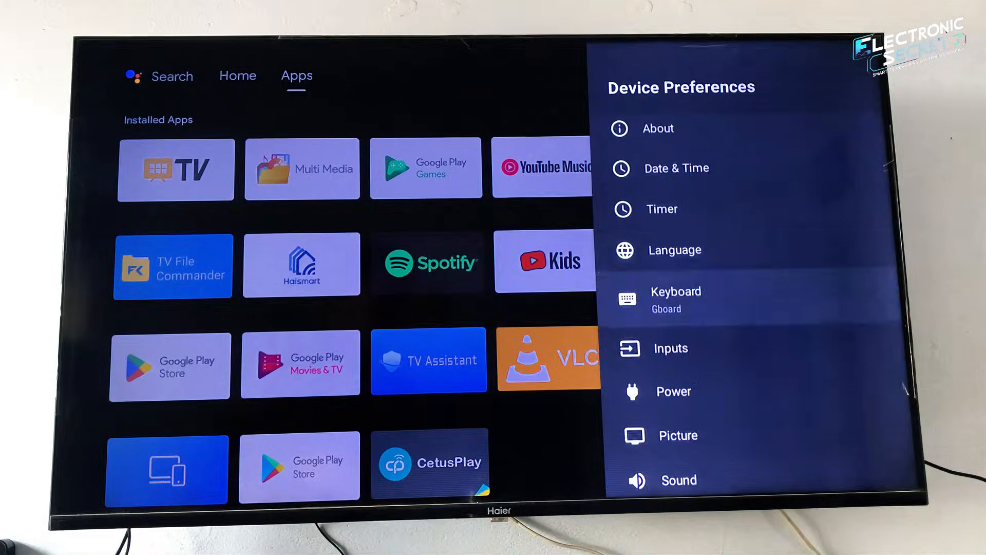
pyautogui.scroll(-3)
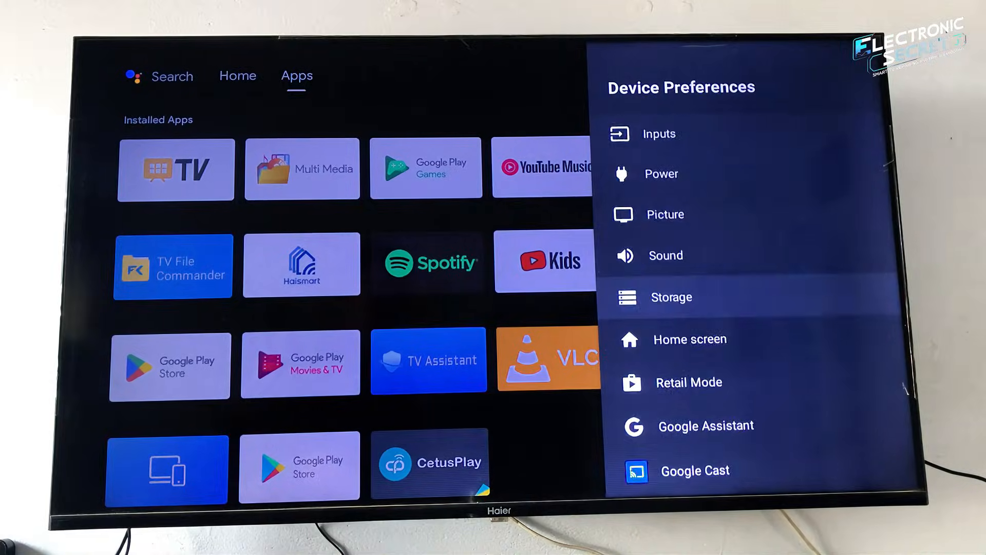
pyautogui.scroll(-3)
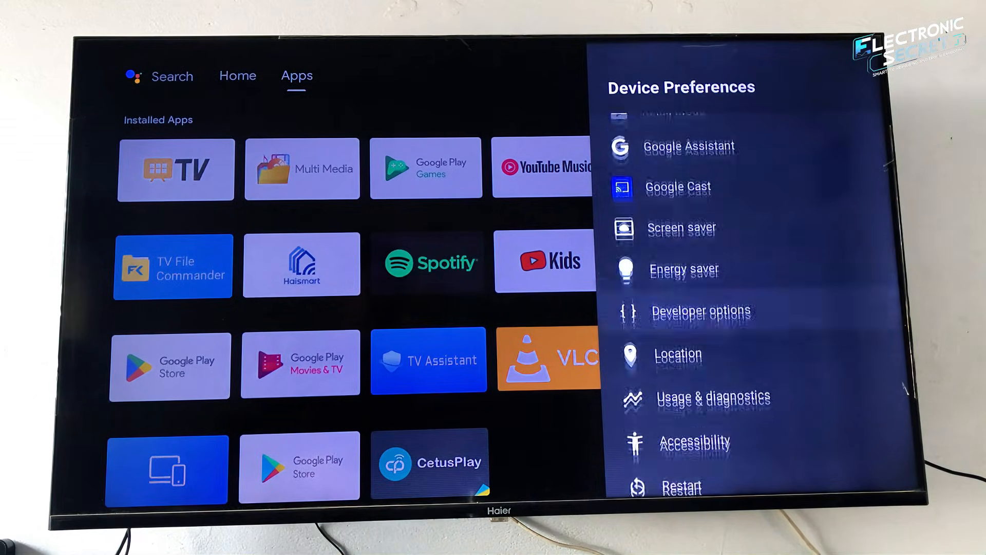
pyautogui.scroll(-3)
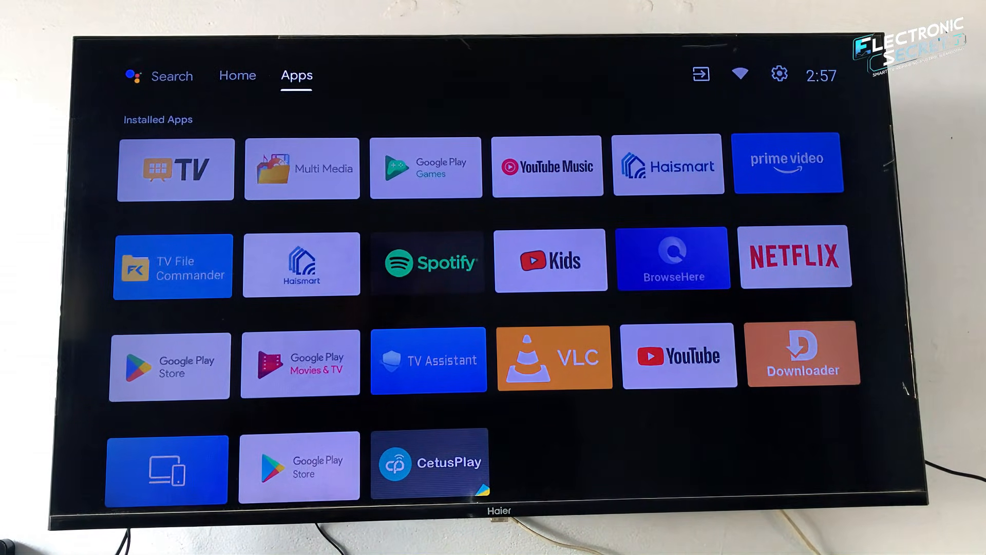
# Step: Browse Device Preferences in settings, then back out to the home screen
pyautogui.click(740, 74)
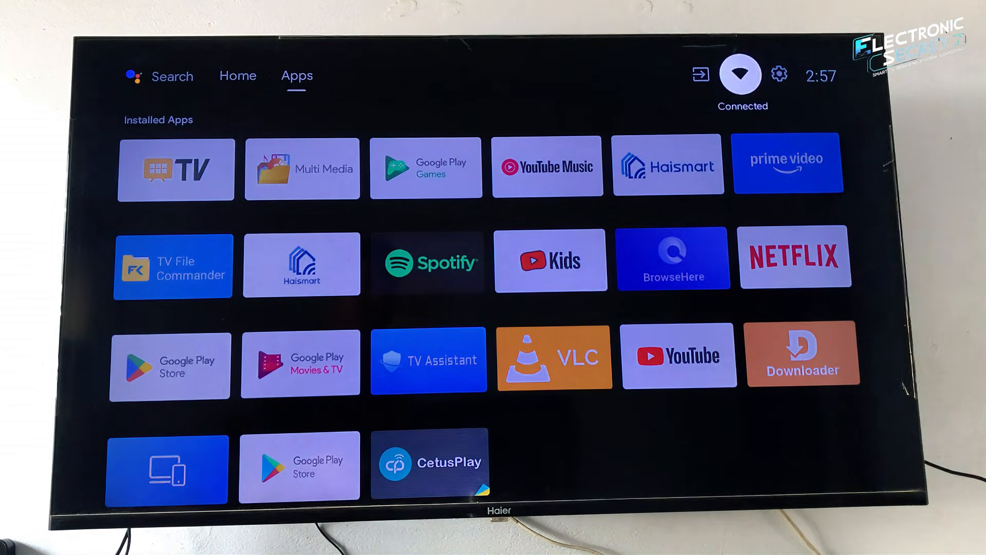
pyautogui.click(781, 74)
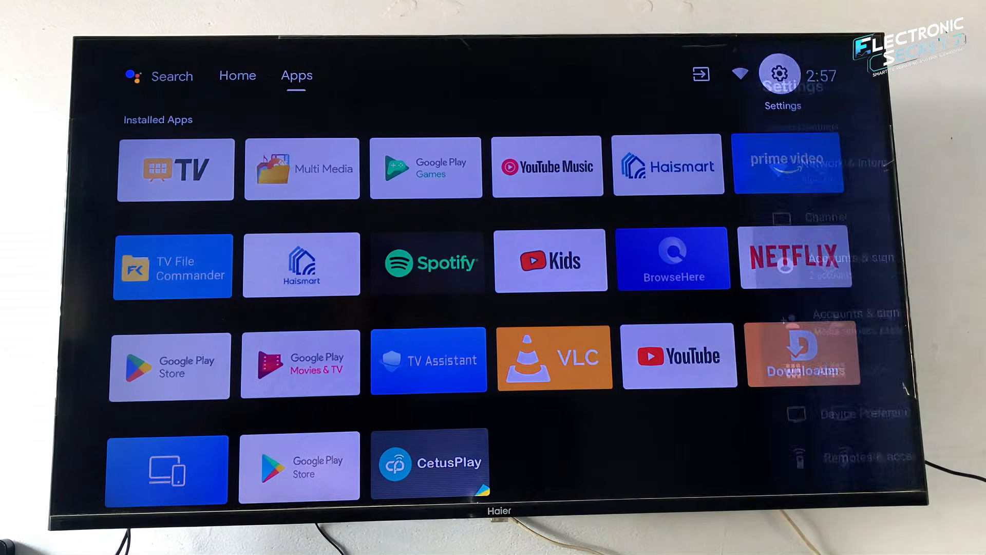
pyautogui.click(782, 76)
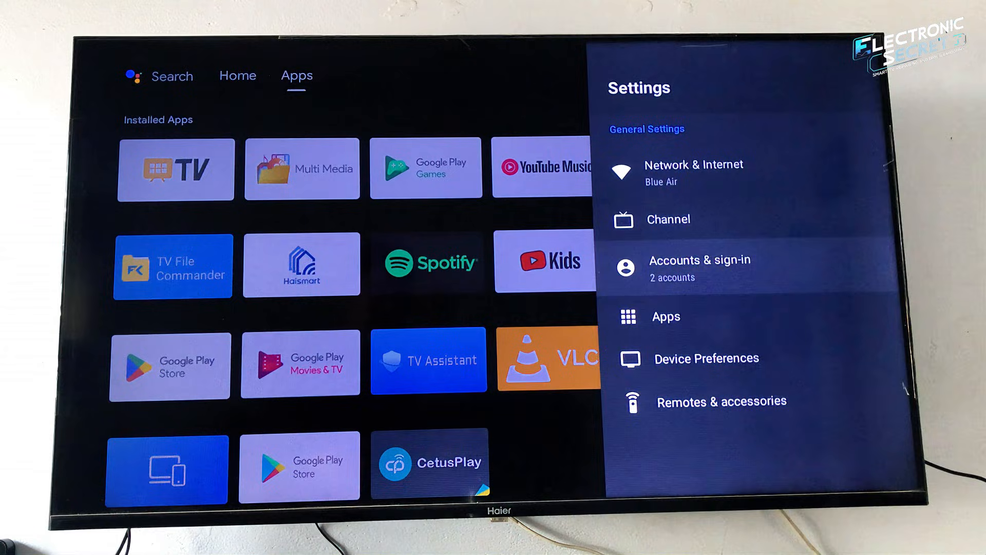
pyautogui.click(707, 358)
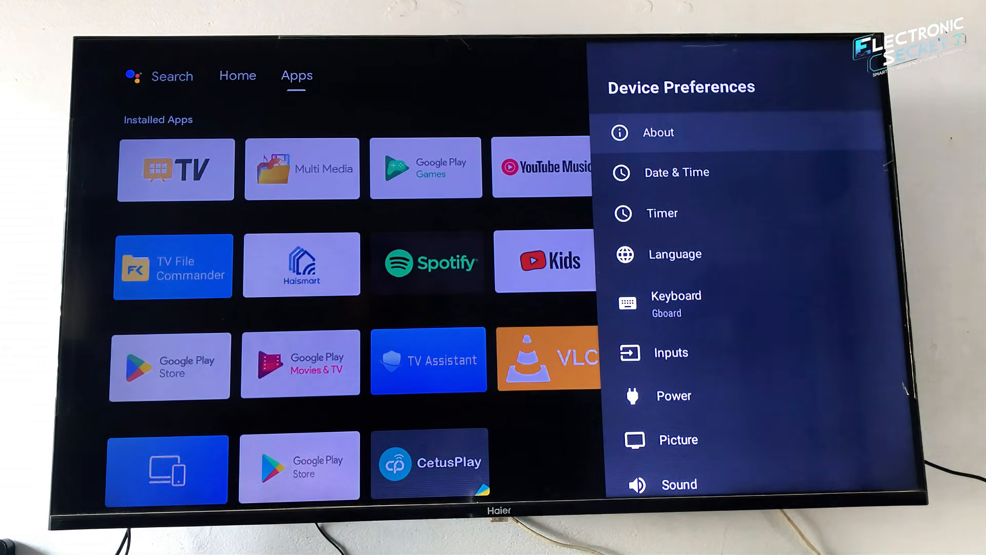
pyautogui.scroll(-3)
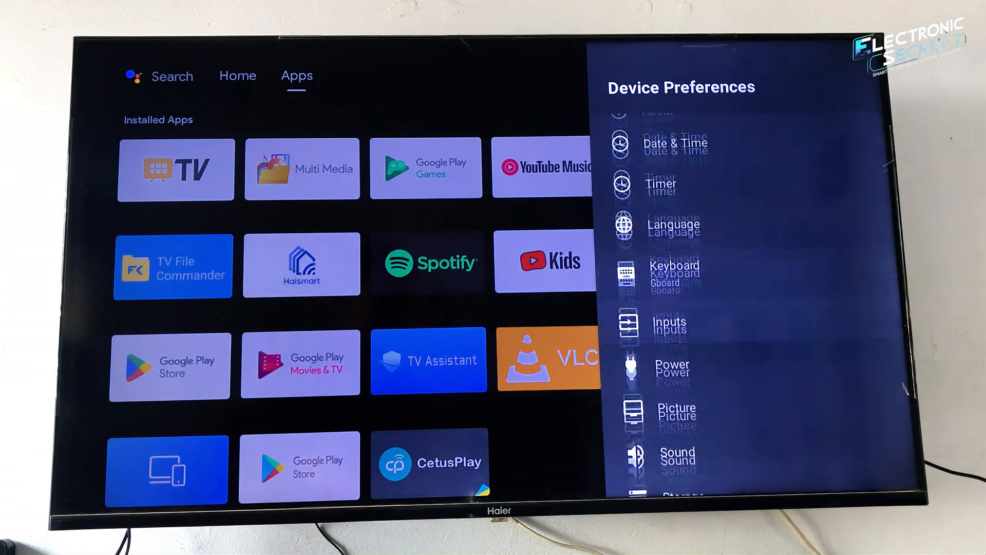
pyautogui.scroll(-3)
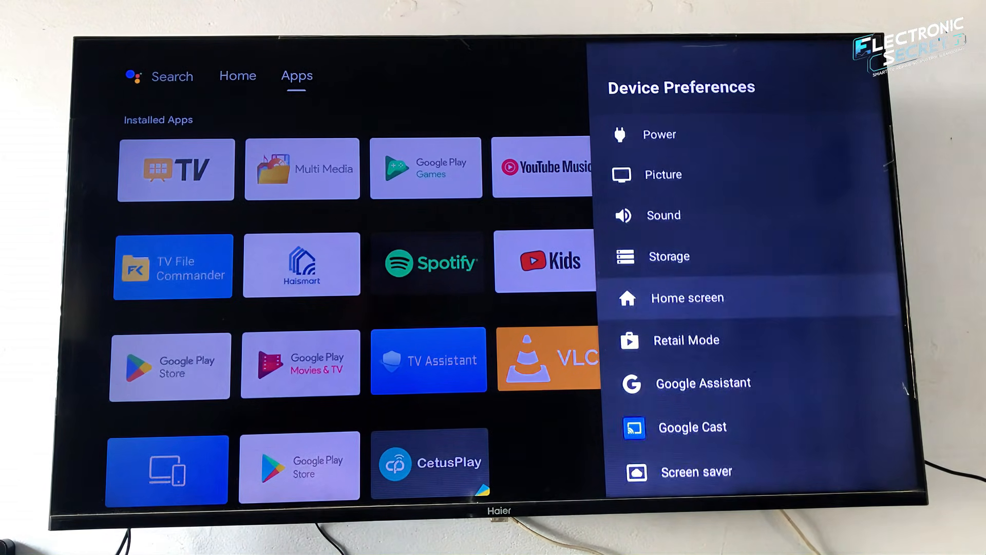
pyautogui.scroll(-3)
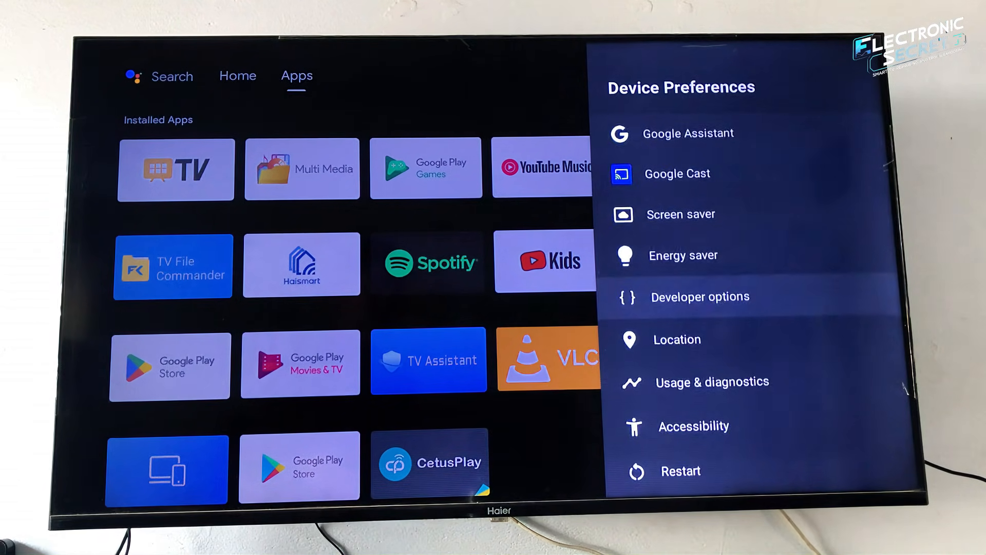
pyautogui.scroll(-3)
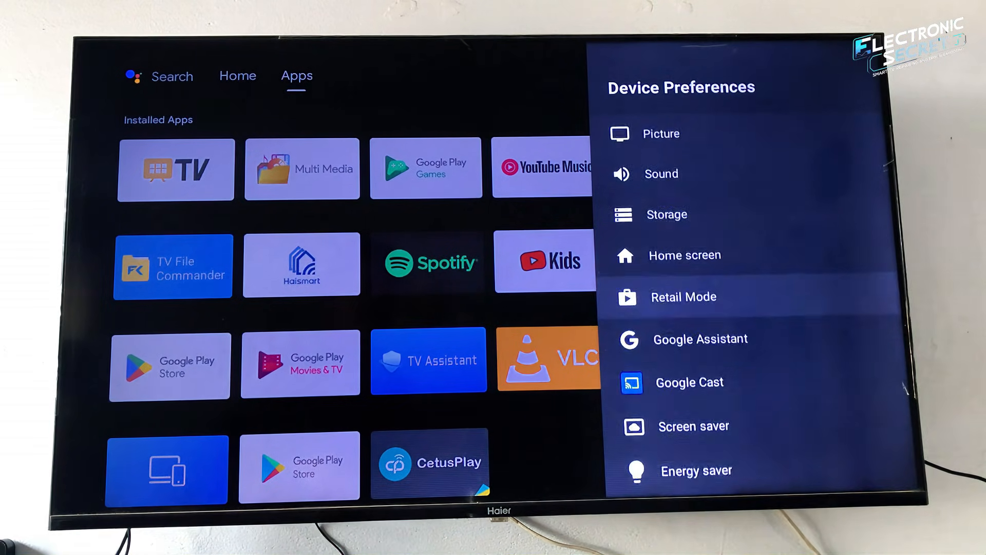
pyautogui.scroll(-3)
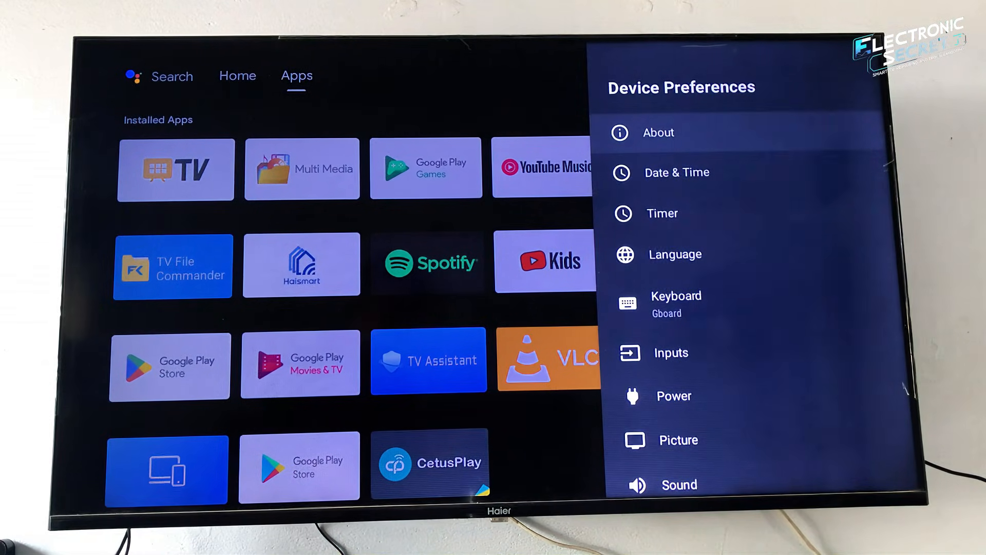
pyautogui.press('Back')
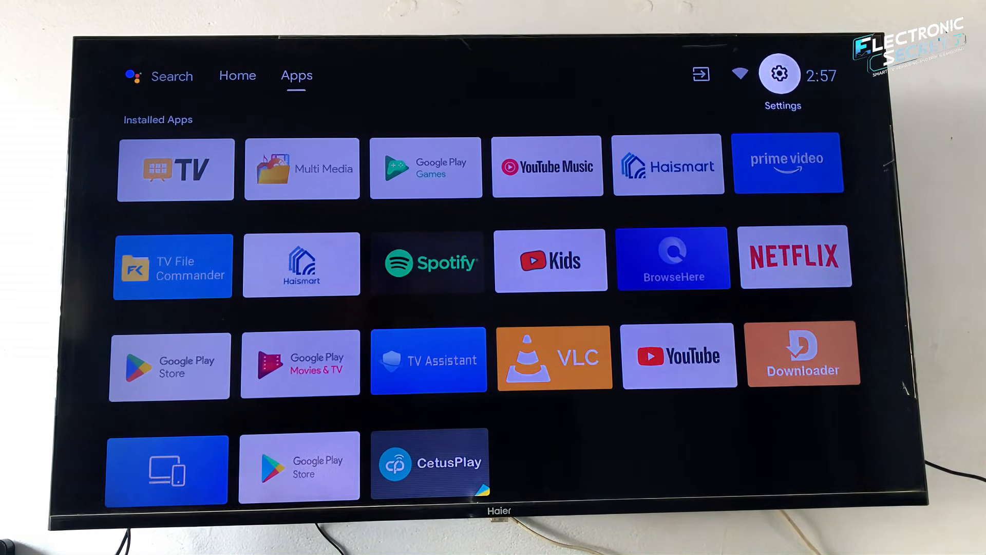
# Step: Revisit Device Preferences, then choose Advanced Options from the TV options bar
pyautogui.click(779, 73)
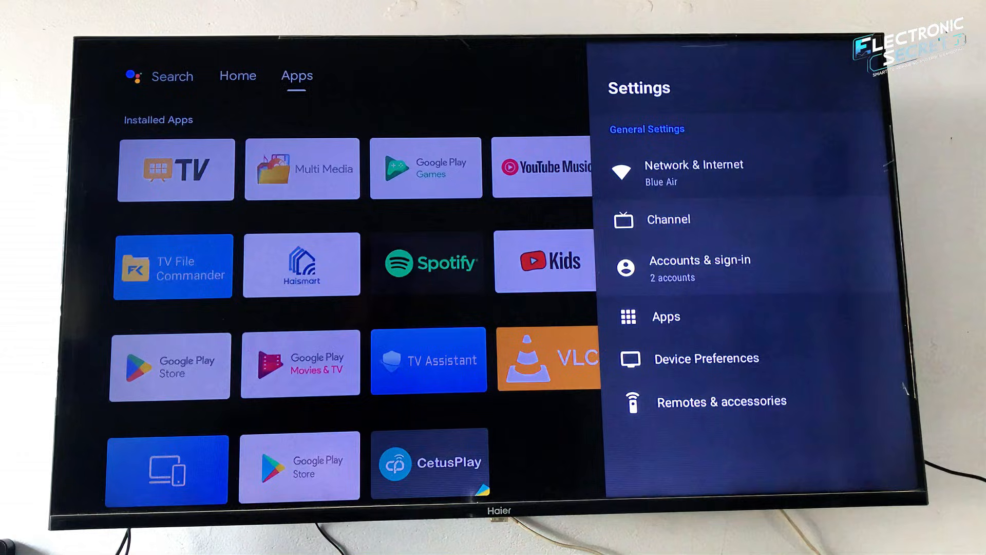
pyautogui.click(706, 358)
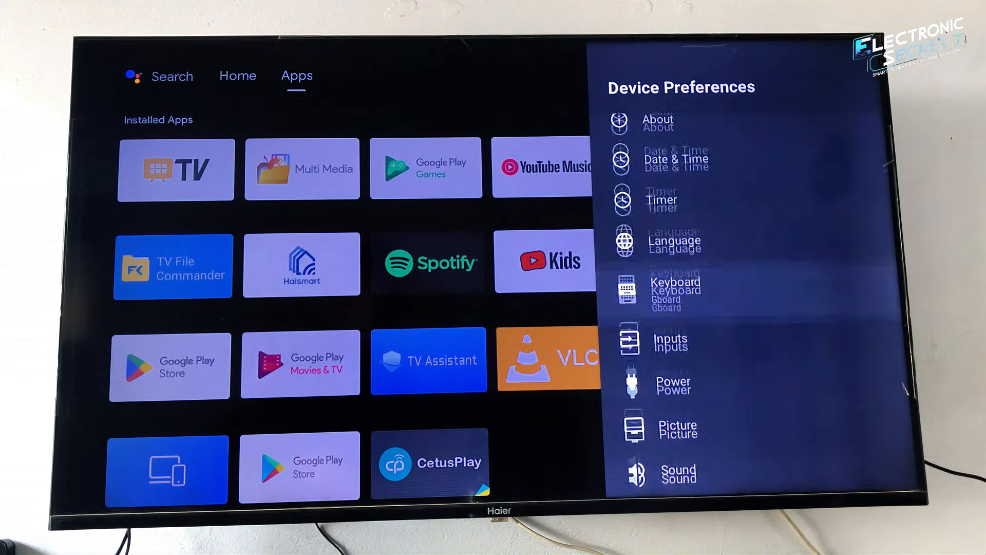
pyautogui.scroll(-3)
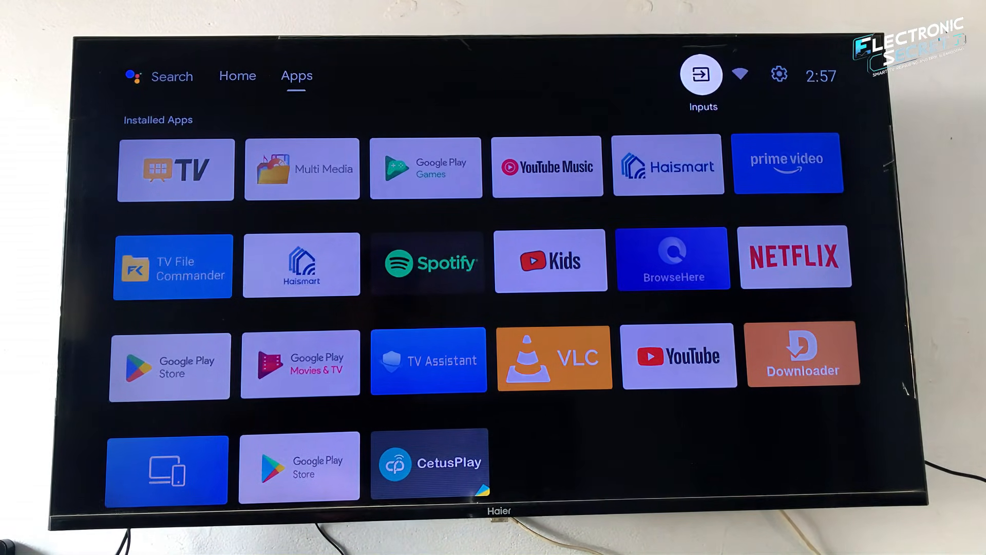
pyautogui.click(700, 74)
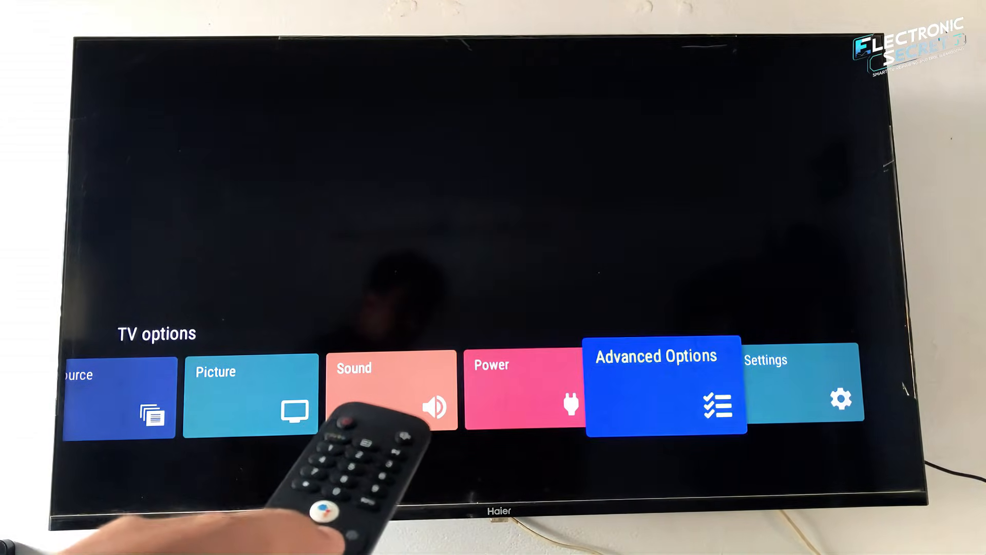
pyautogui.click(655, 381)
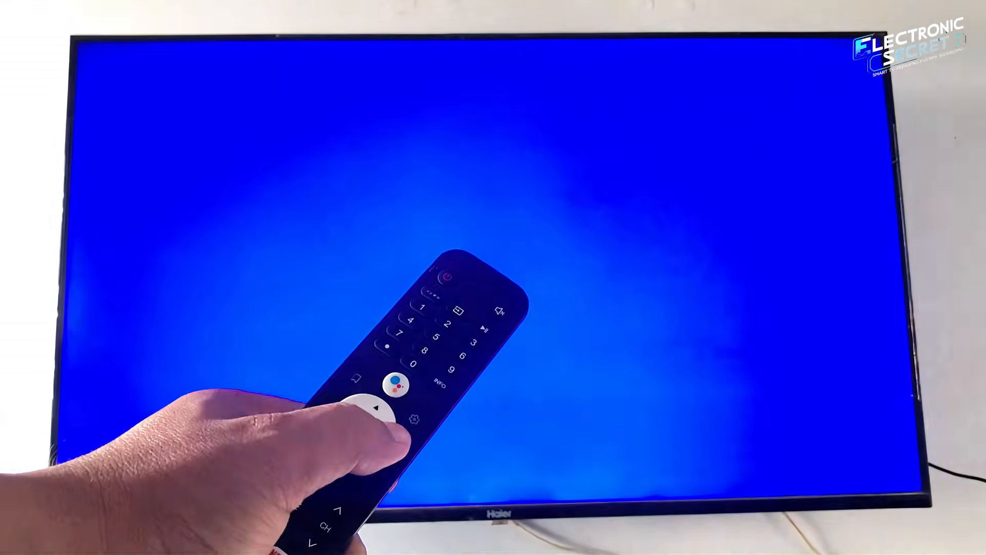
# Step: Enter the factory code to reveal the hidden Factory Menu and browse its items
pyautogui.click(415, 418)
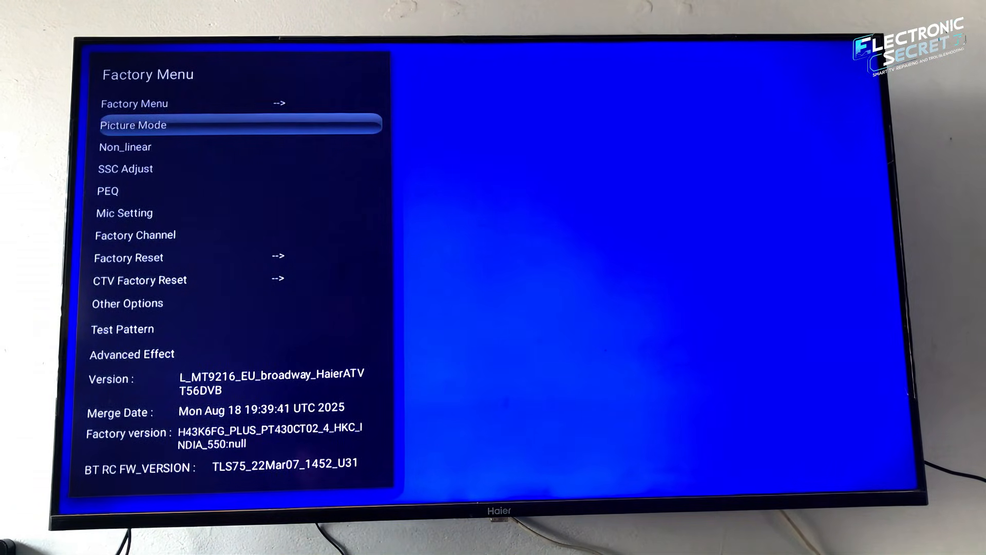
pyautogui.press('Down')
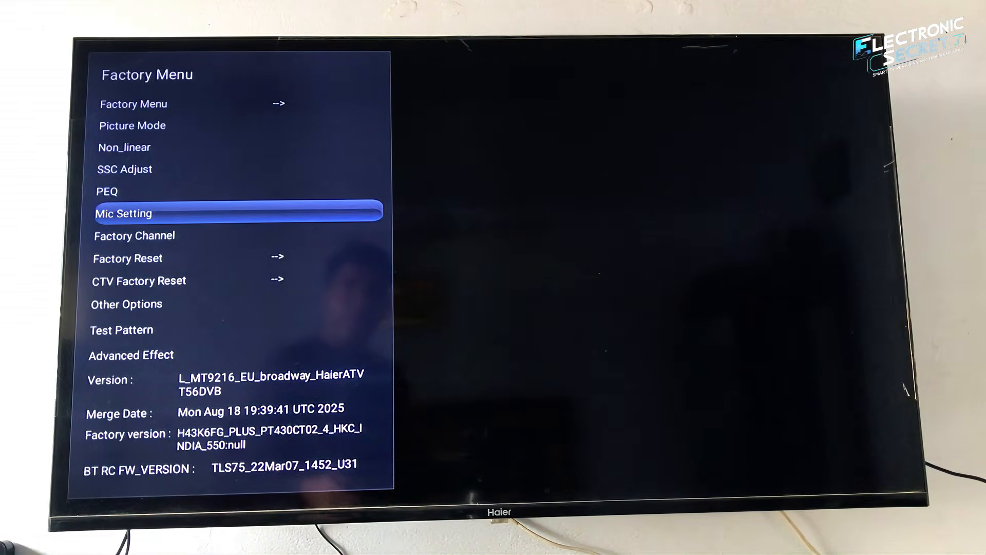
pyautogui.press('Up')
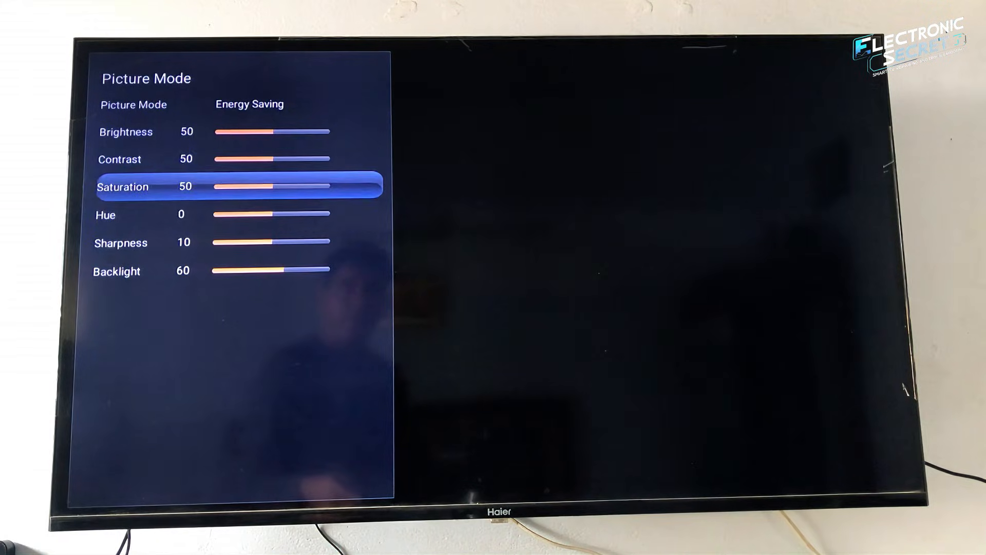
# Step: Step through the factory Picture Mode sliders and bring Backlight to 62
pyautogui.press('up')
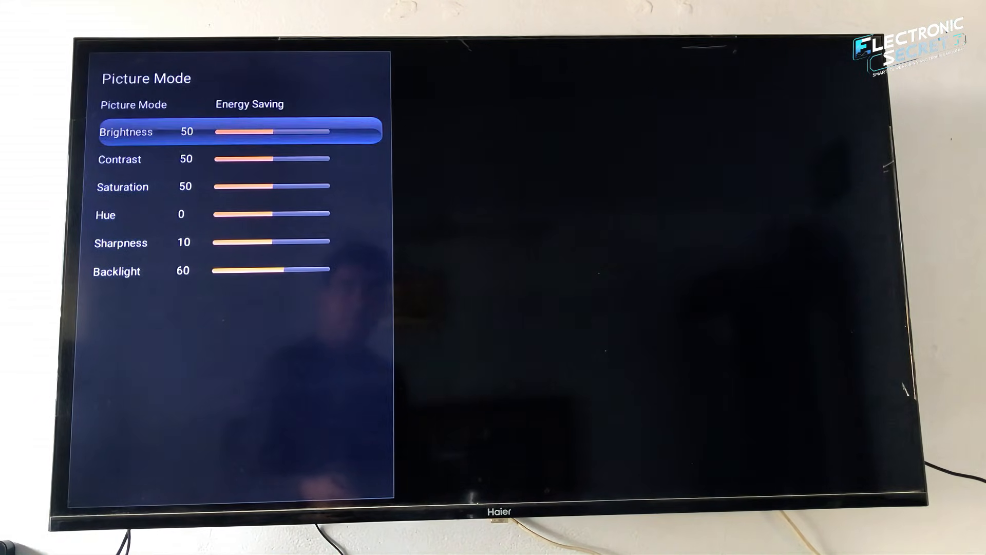
pyautogui.press('Up')
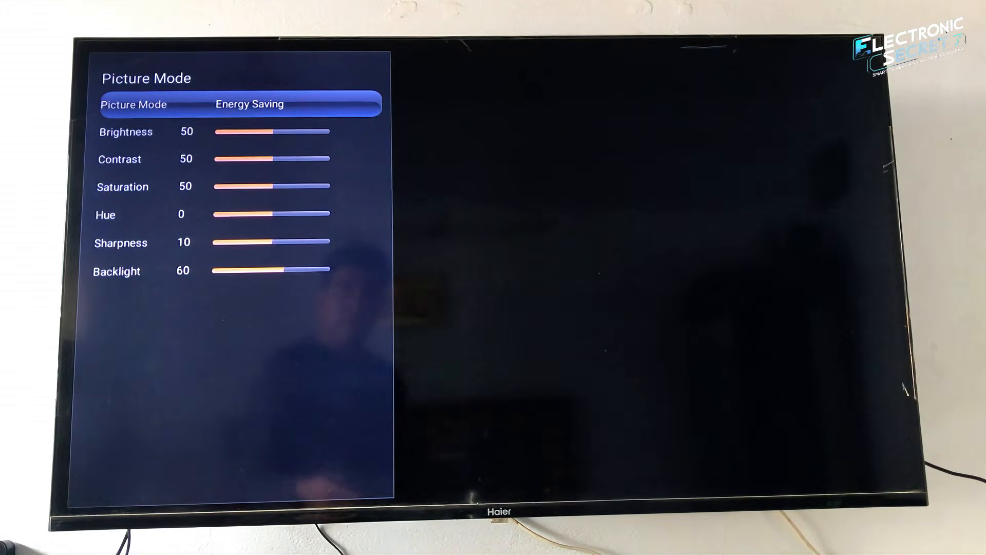
pyautogui.press('Down')
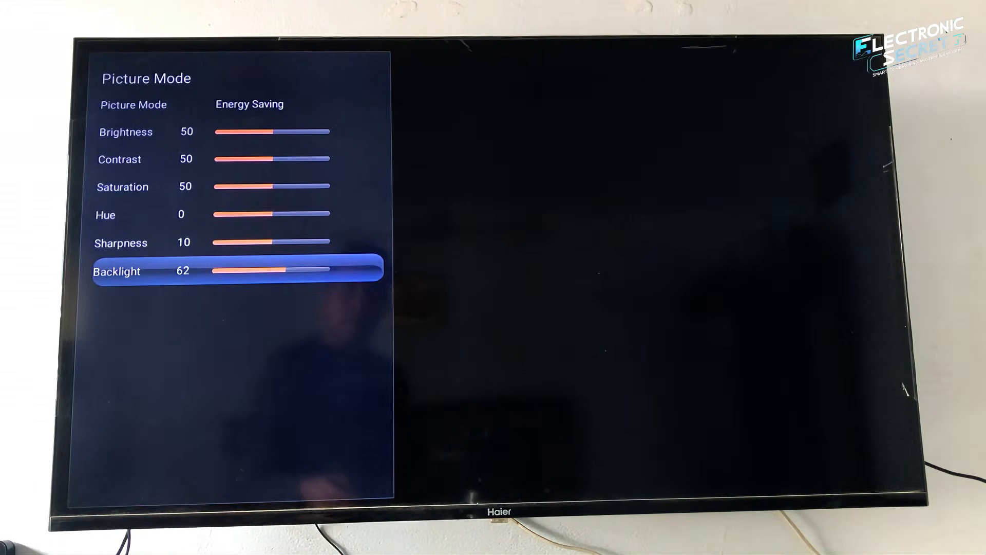